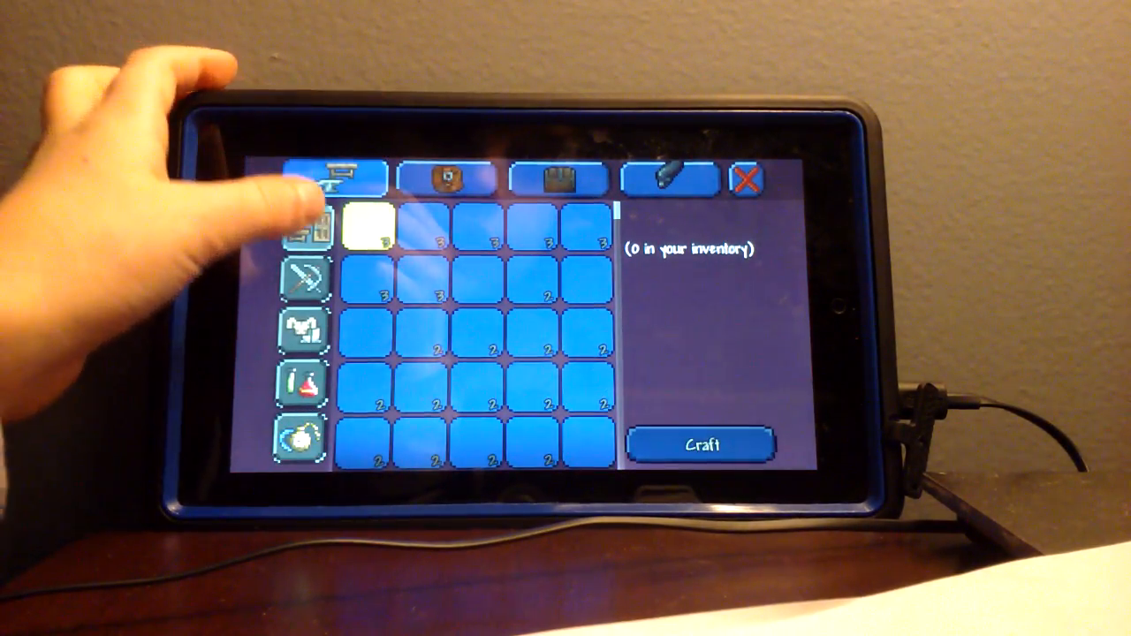
- Select Night's Edge in the weapons crafting list to show its required materials
left_click(369, 225)
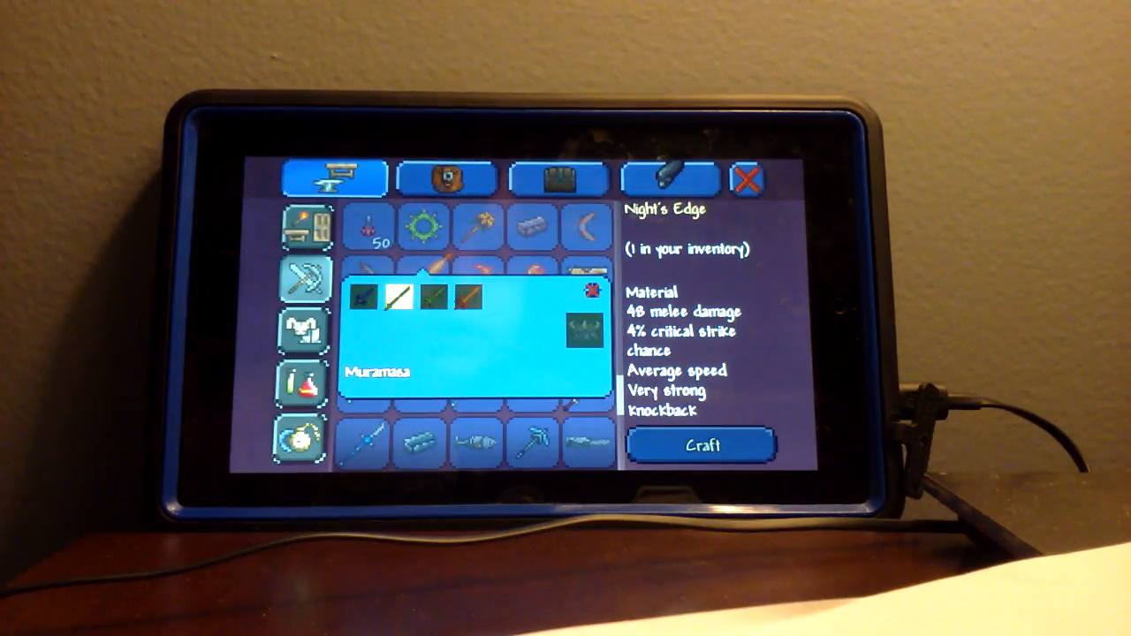
- Close the Night's Edge ingredient popup to return to the inventory grid
left_click(433, 297)
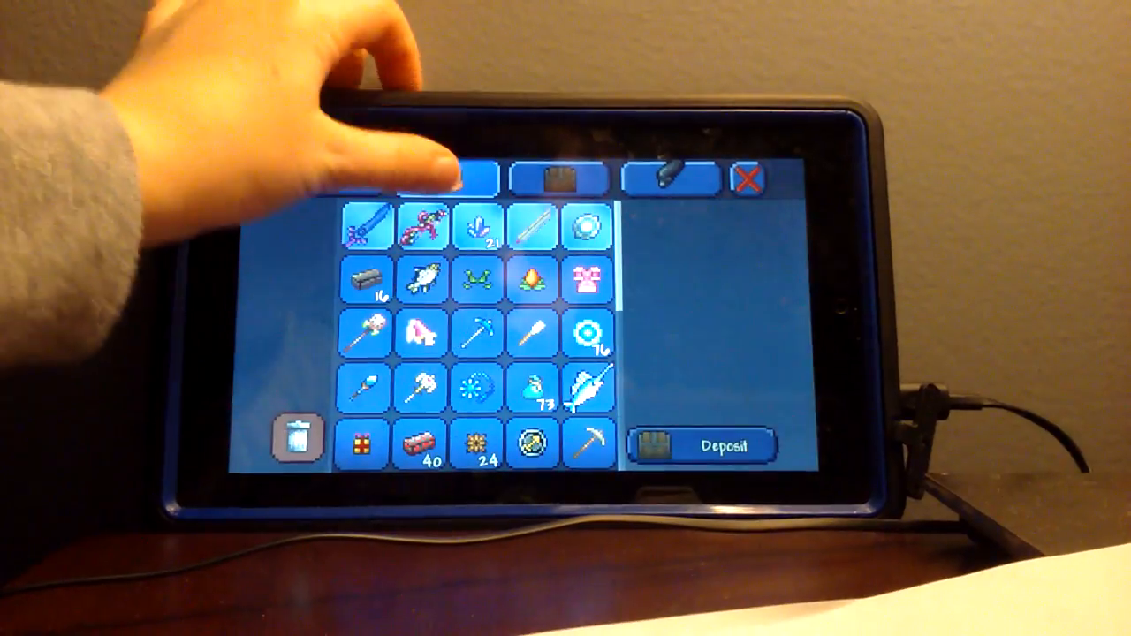
- View stats of the Legendary Night's Edge in slot one, then the Agile Breaker Blade
left_click(367, 226)
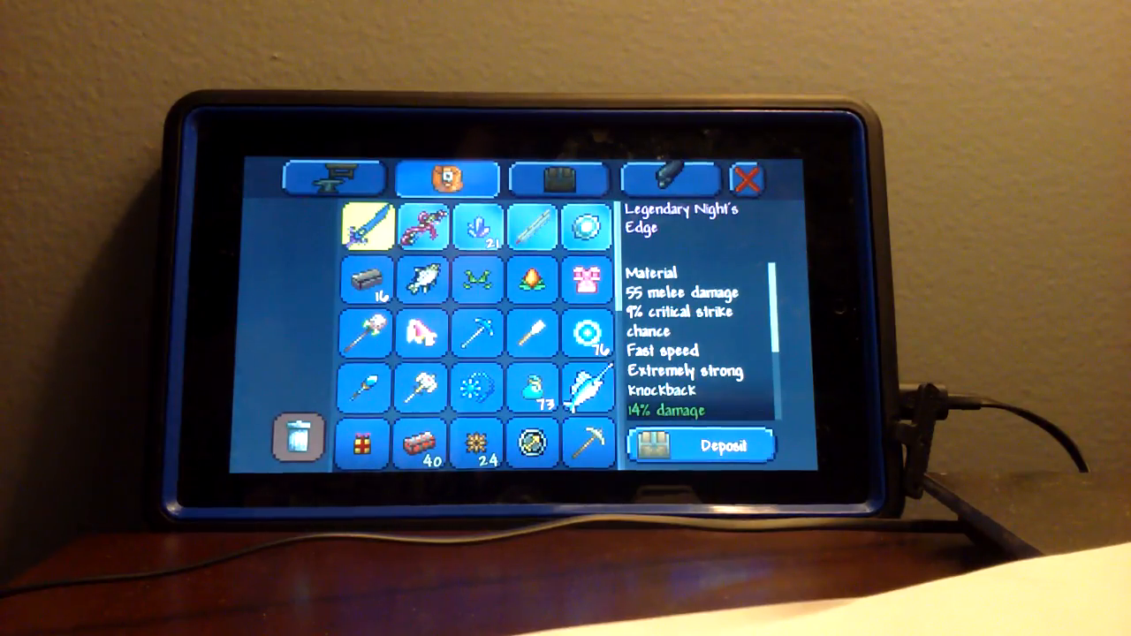
left_click(530, 225)
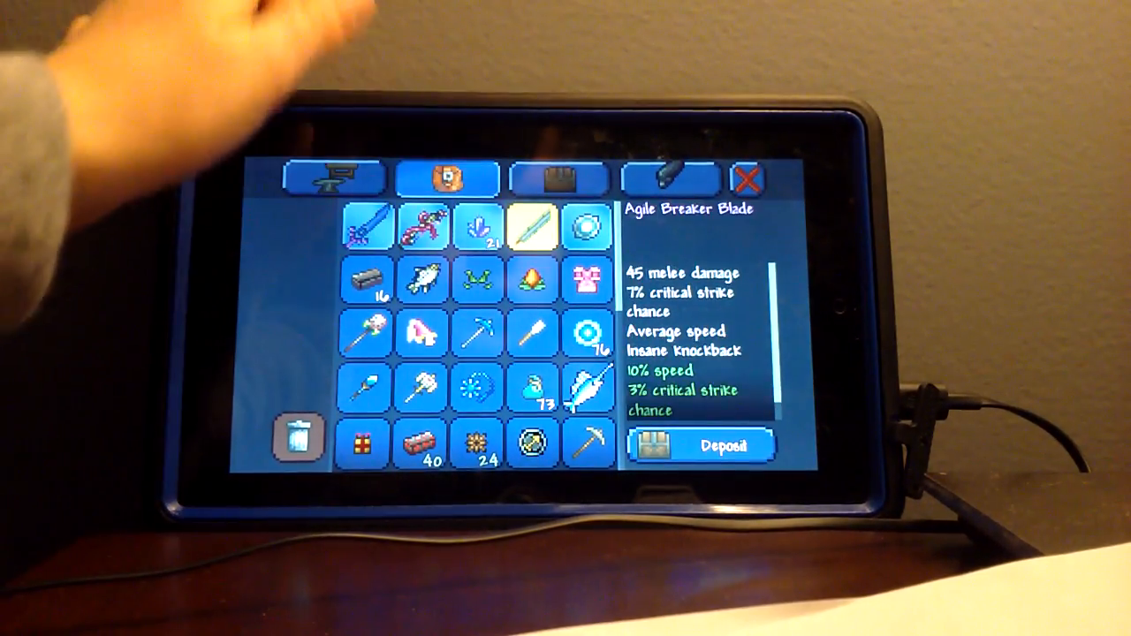